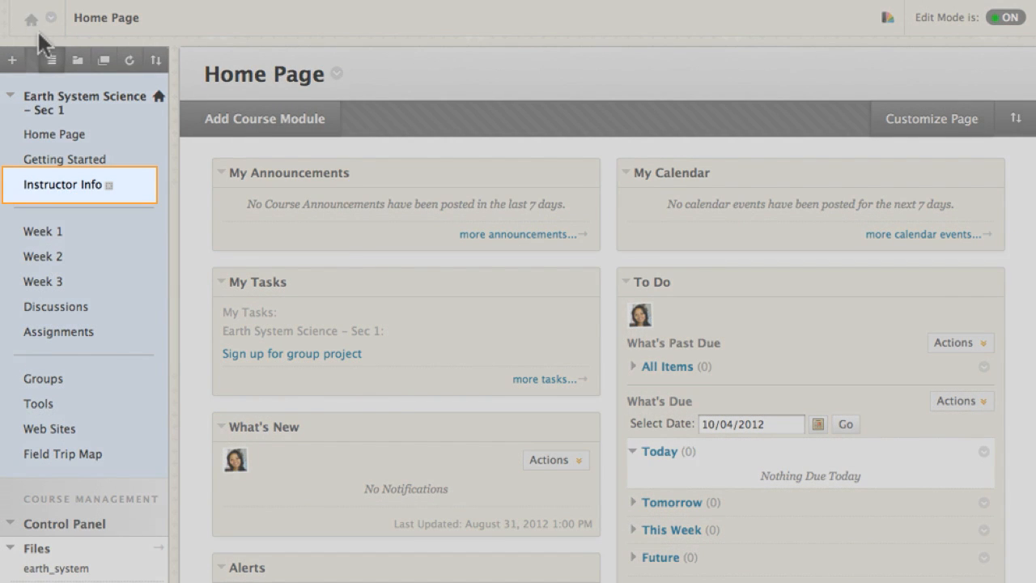
Go to the Instructor Info content area and bring up the Build Content choices
click(61, 184)
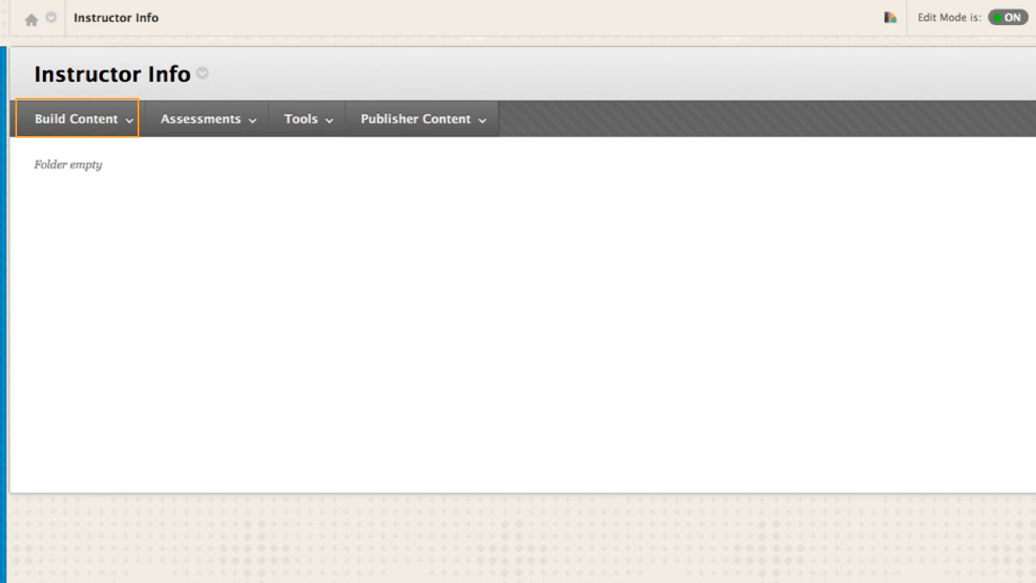
click(77, 120)
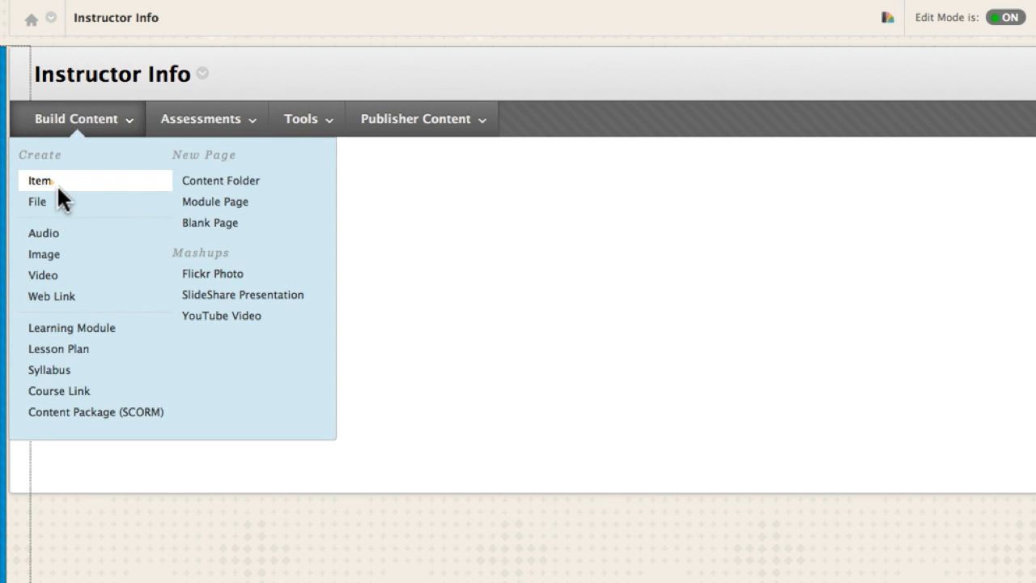
Start a new item named 'Meet Your Instructor' and begin inserting a content link
click(38, 180)
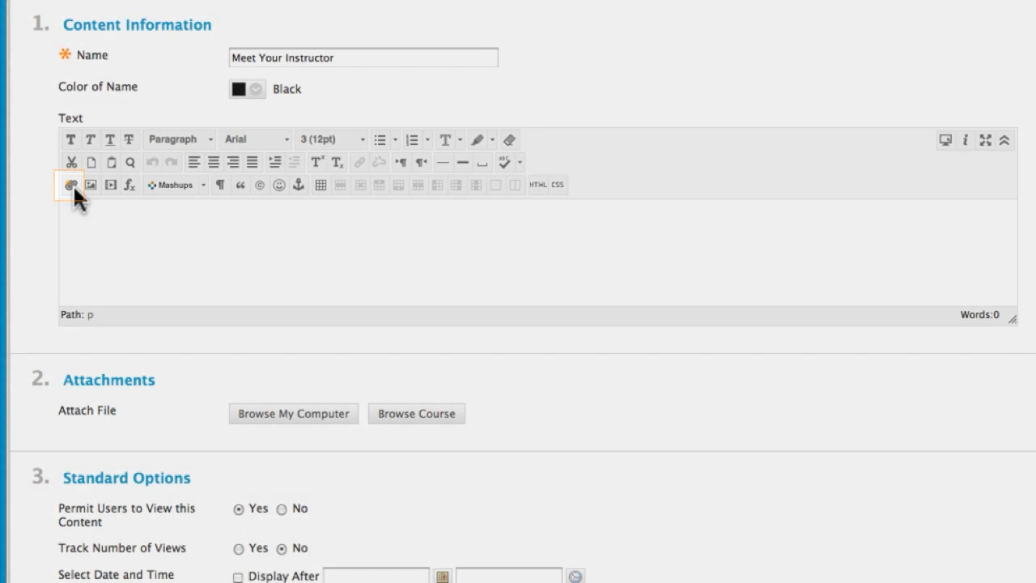
click(71, 185)
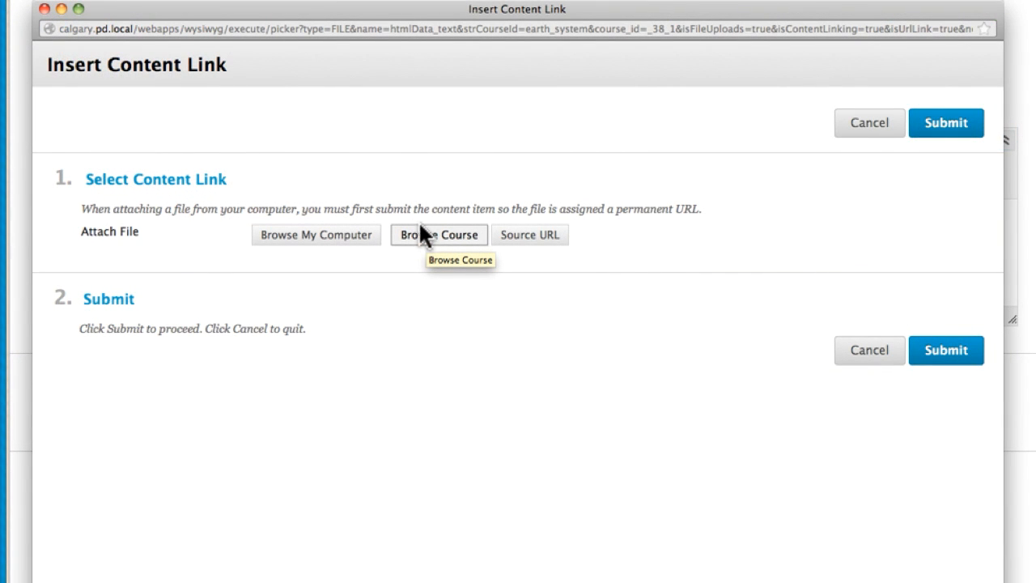
Link the course file about_me.docx into the item's text
click(439, 235)
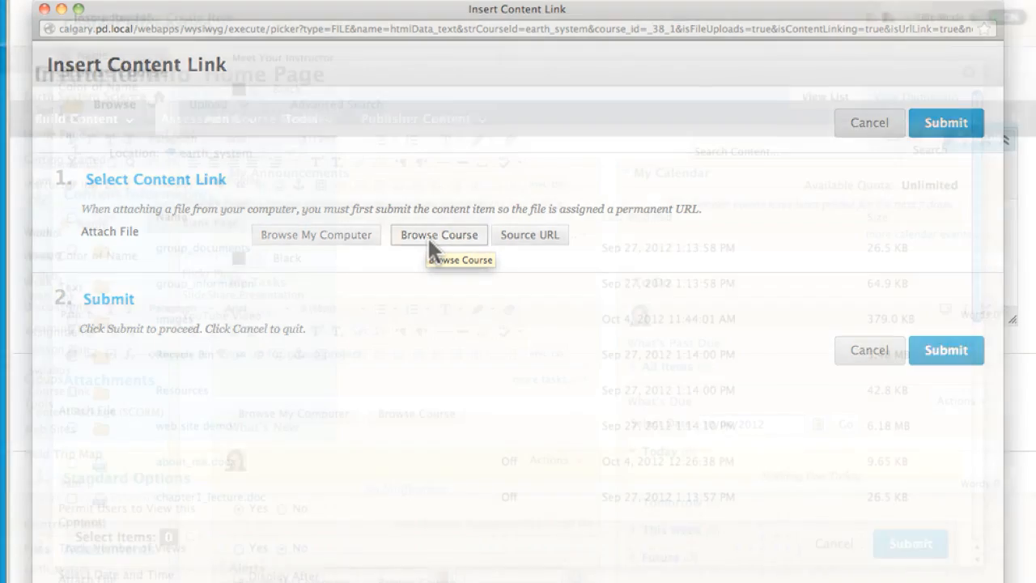
click(437, 235)
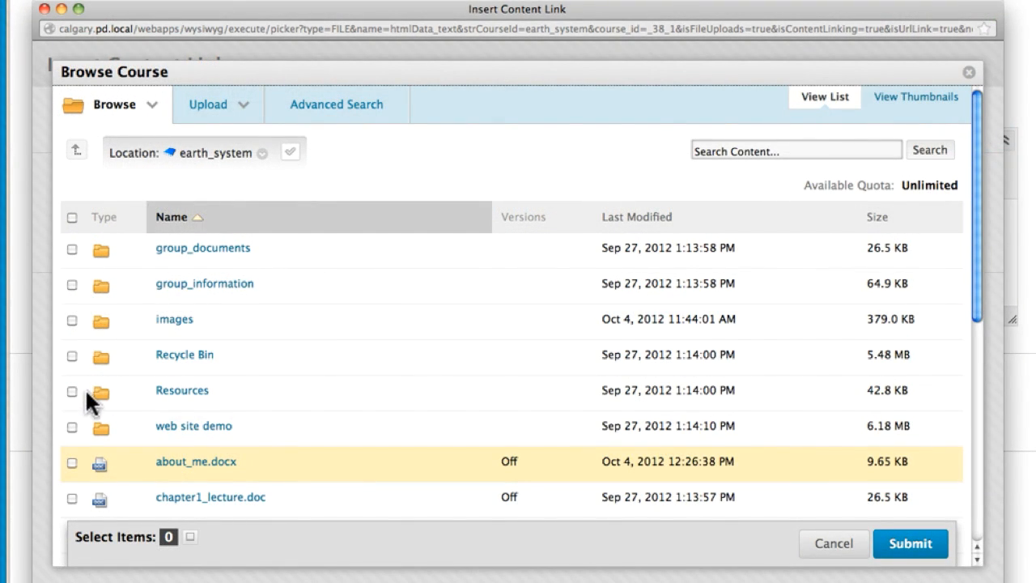
click(71, 463)
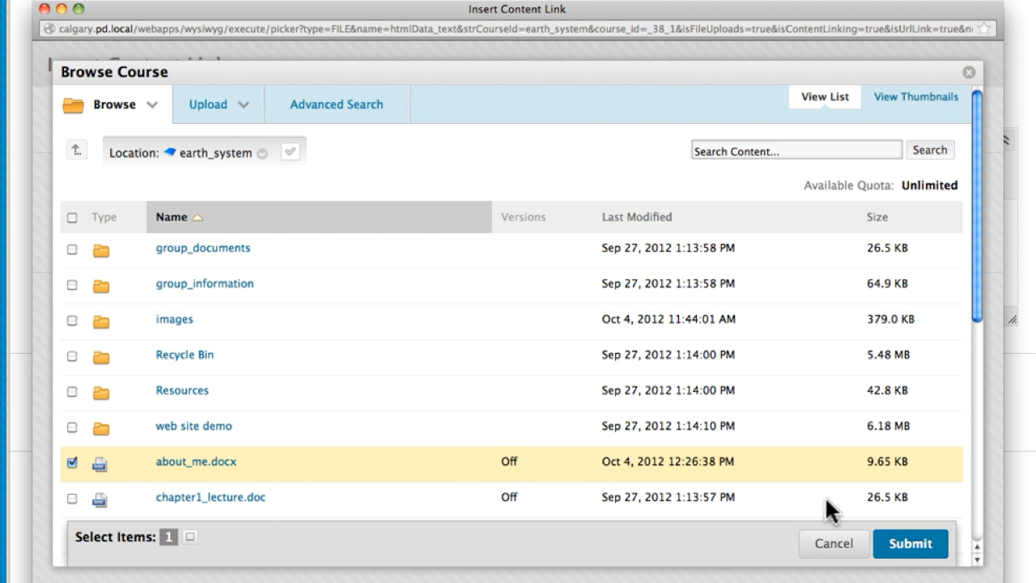
click(913, 544)
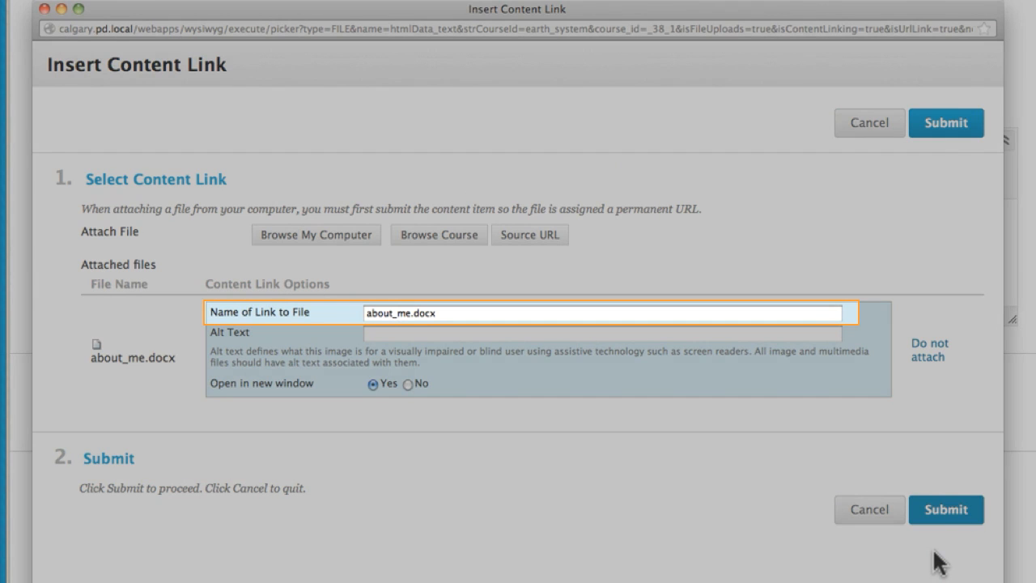
click(949, 509)
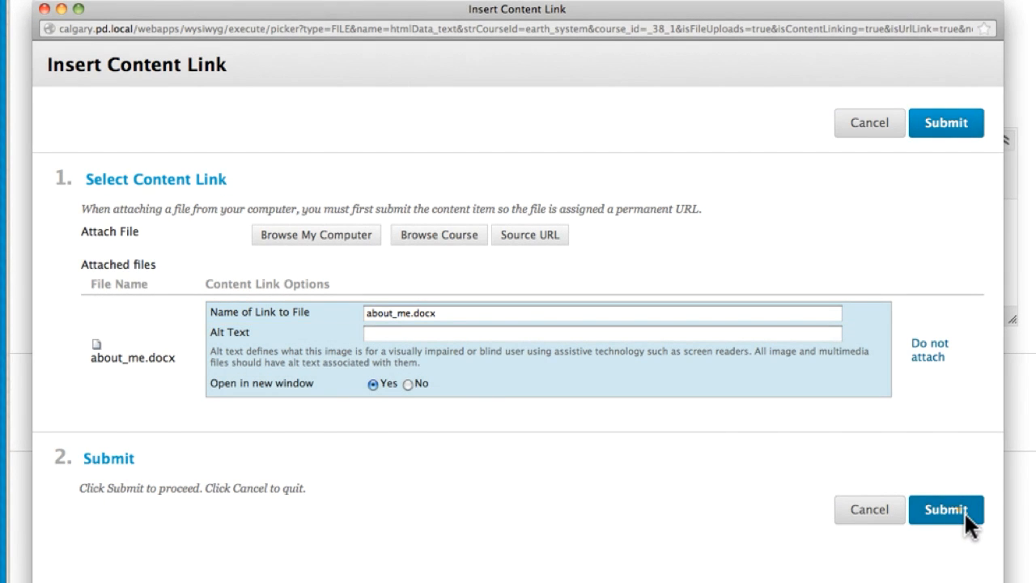
click(946, 509)
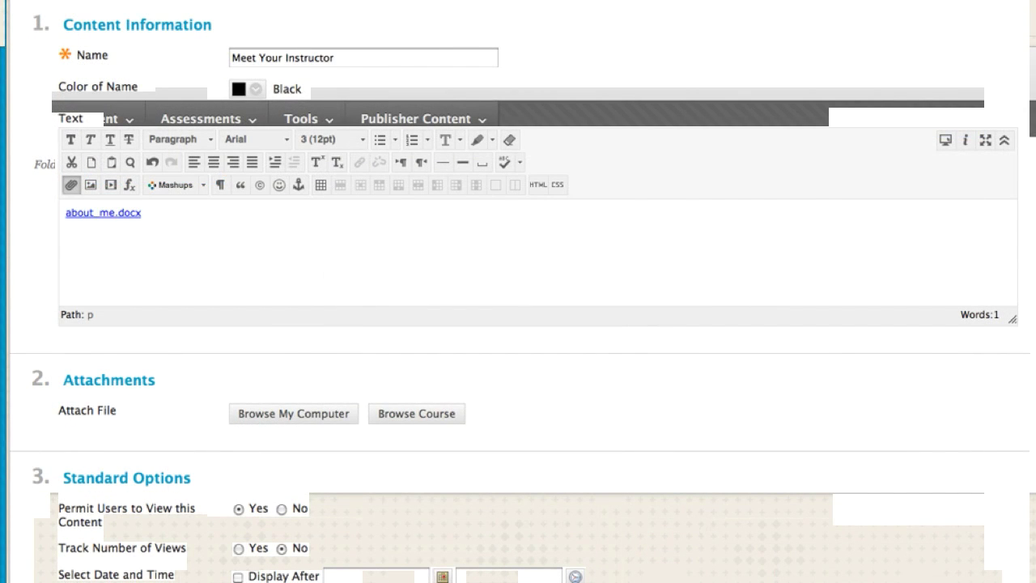
Write the welcome paragraph above the link and begin inserting an image
click(104, 214)
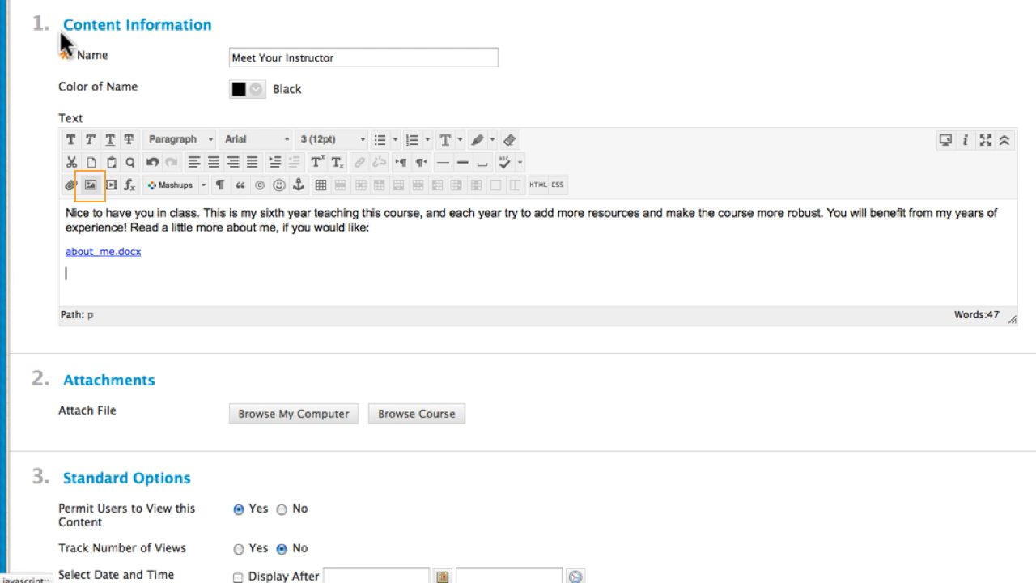
click(89, 185)
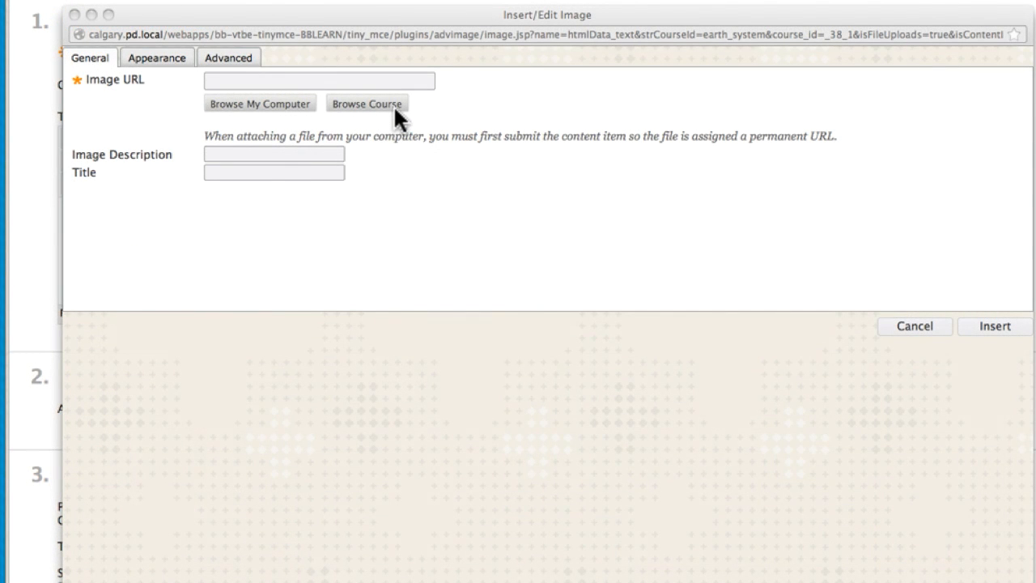
Embed the course image headshot.png with a description into the item text
click(367, 103)
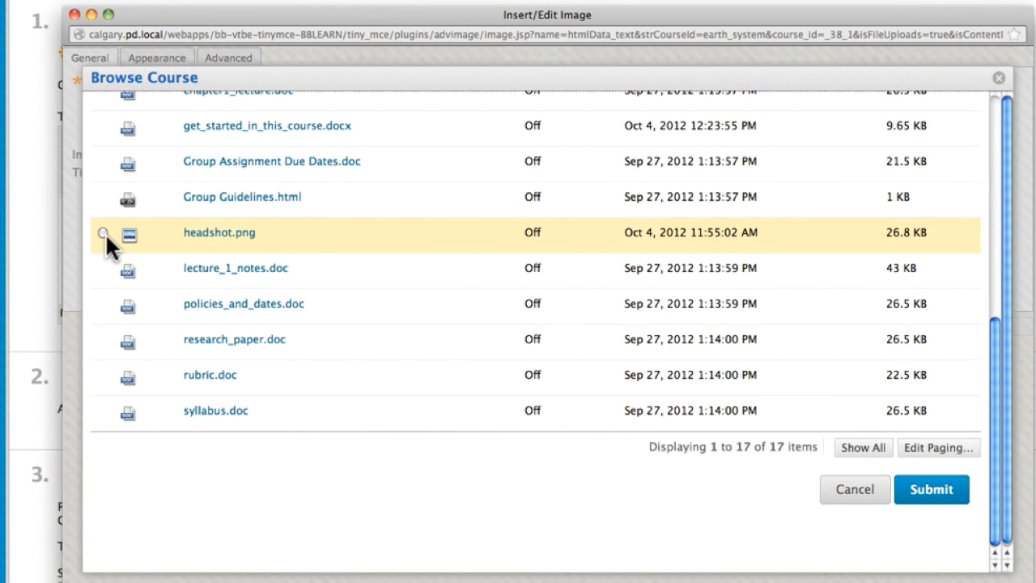
click(102, 233)
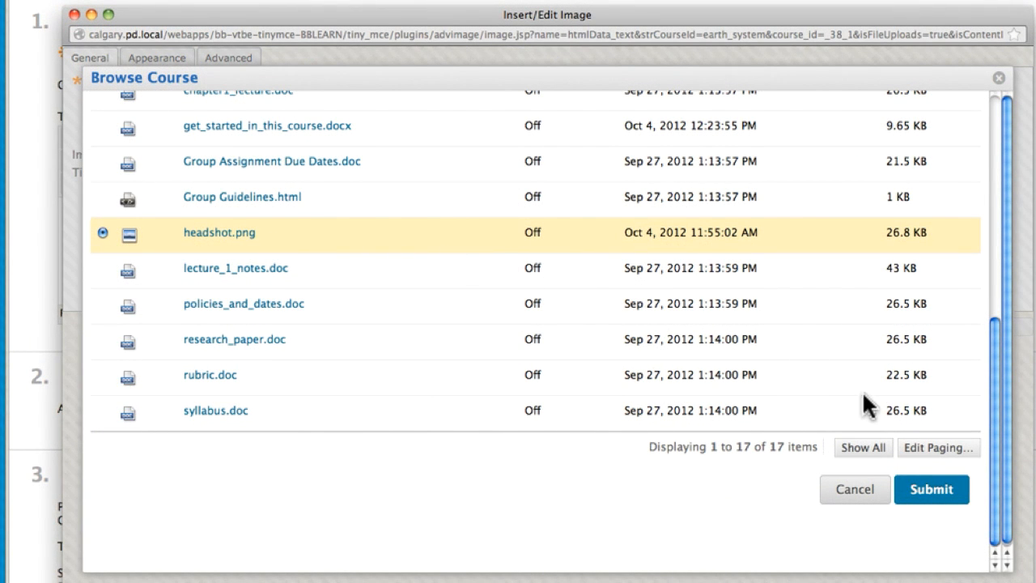
click(933, 489)
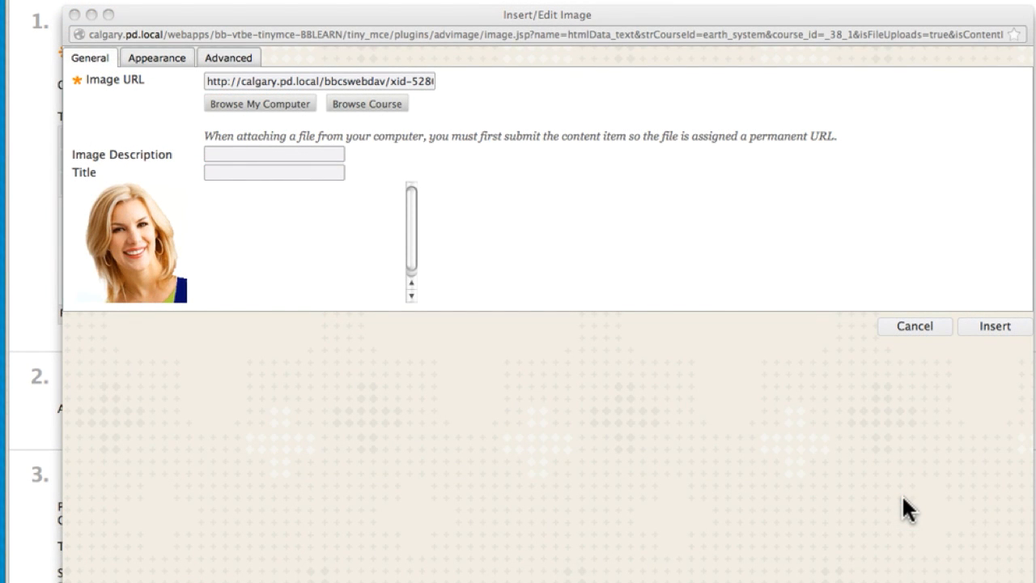
mouse_move(263, 237)
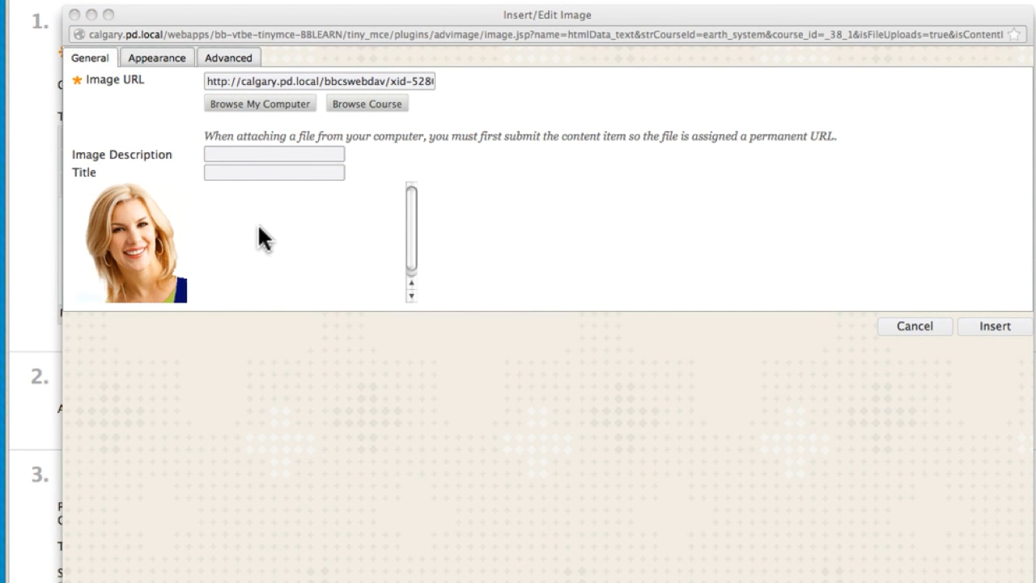
click(923, 327)
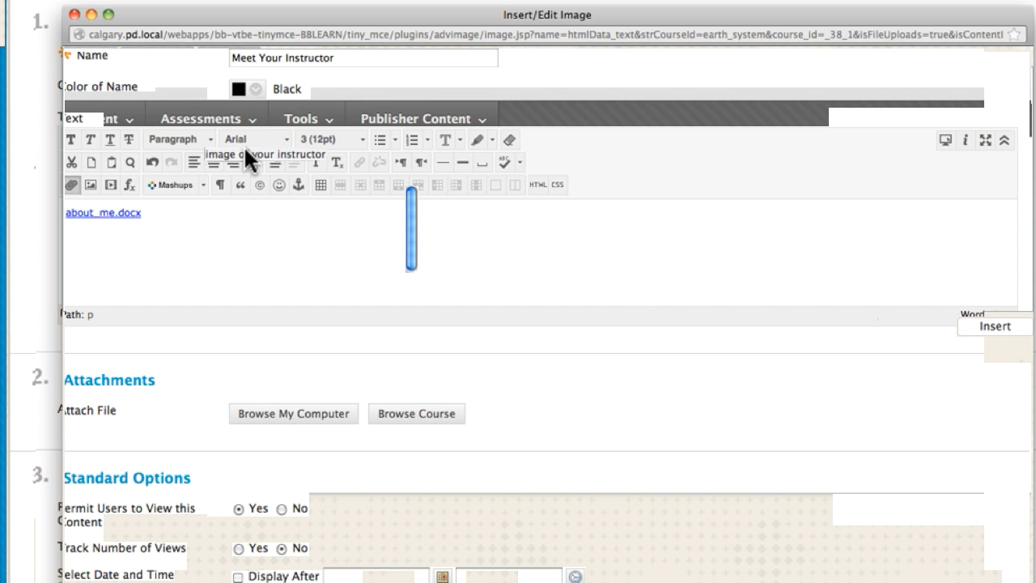
mouse_move(992, 327)
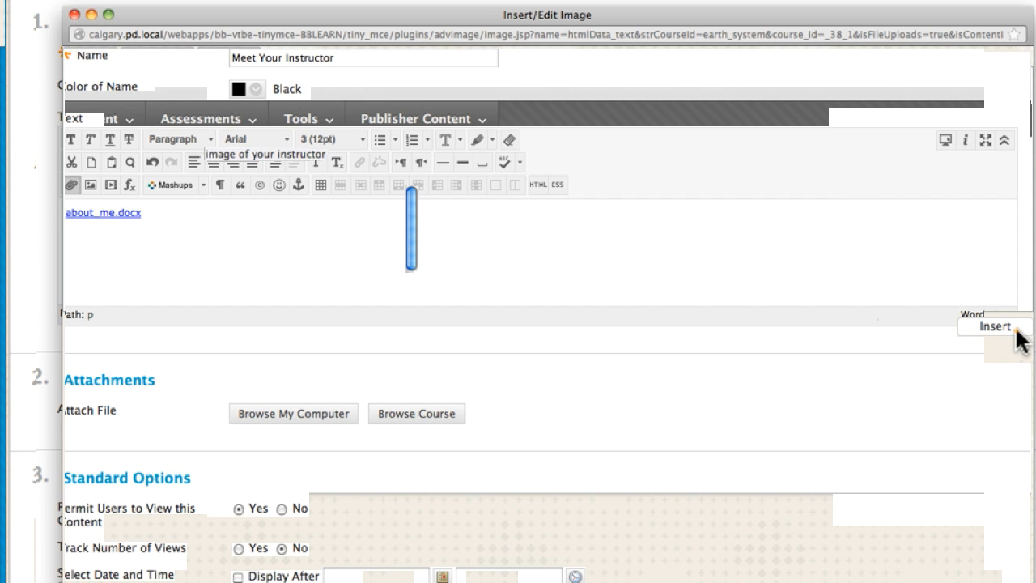
click(991, 327)
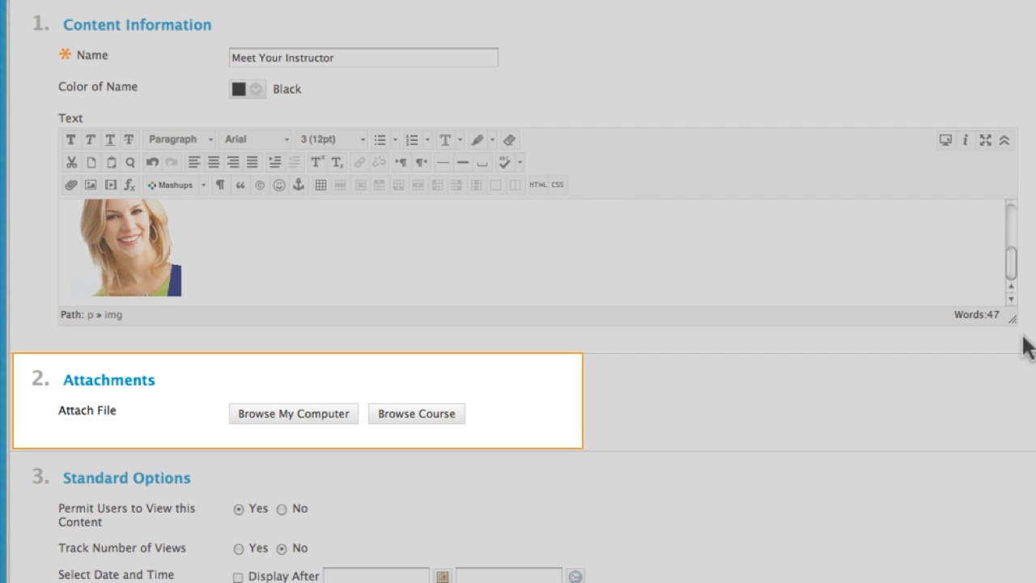
mouse_move(964, 348)
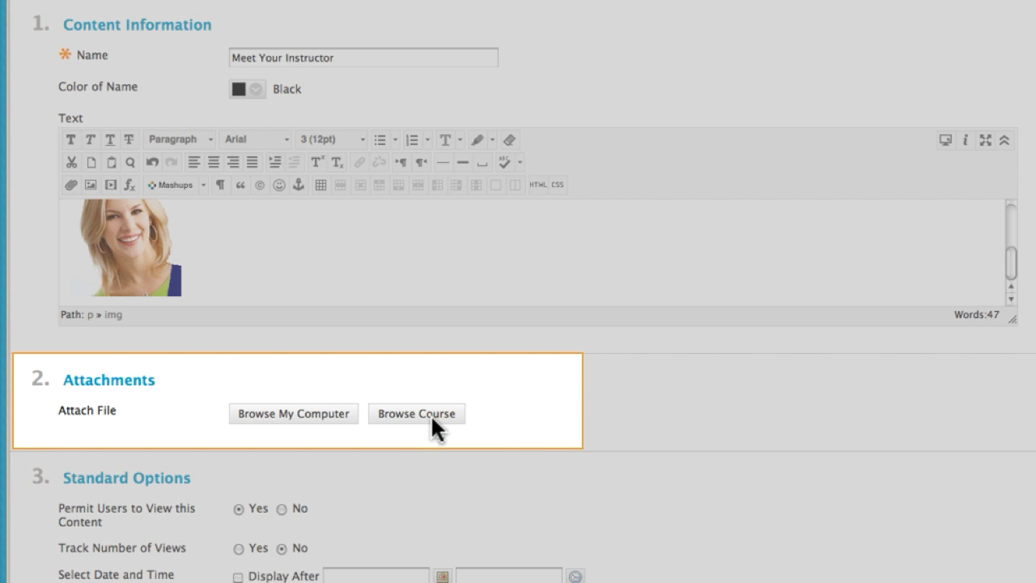
Attach get_started_in_this_course.docx and headshot.png from the course files
click(416, 414)
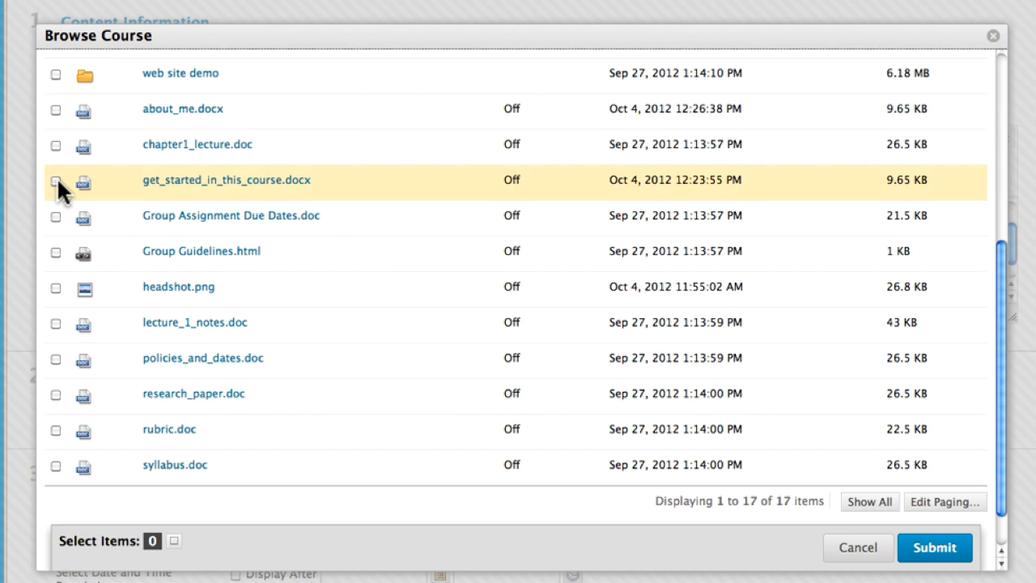
click(57, 180)
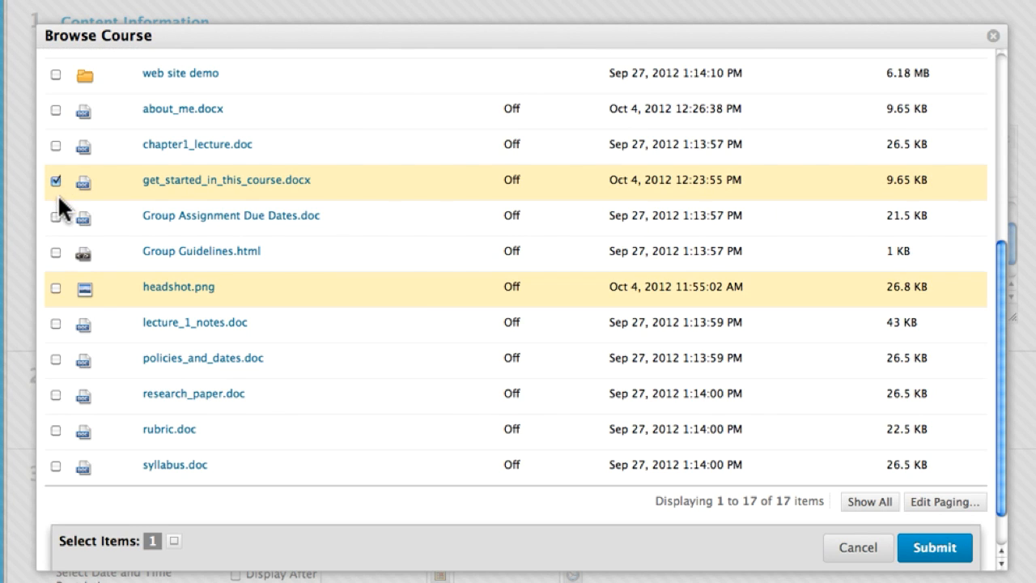
click(55, 288)
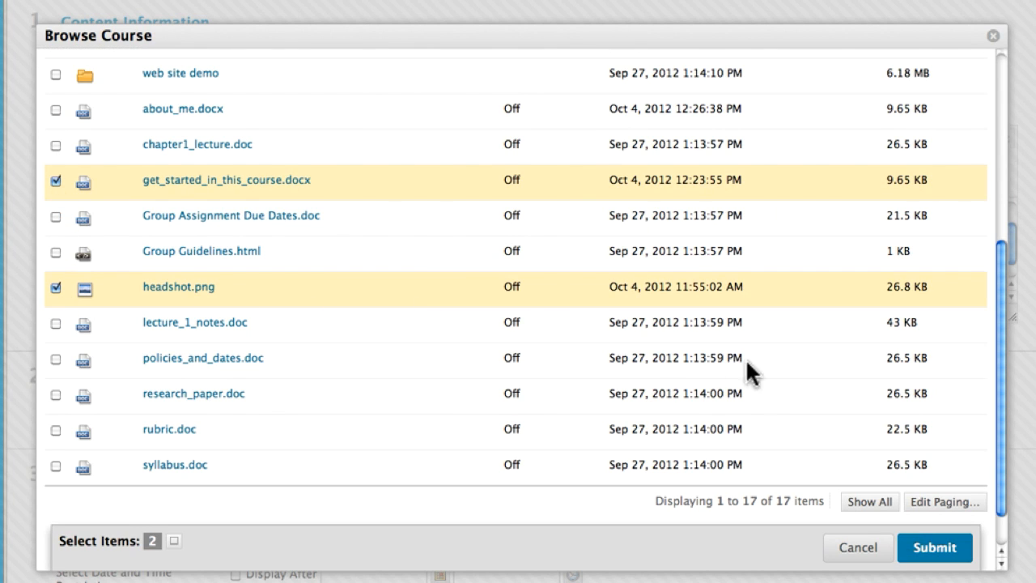
click(936, 547)
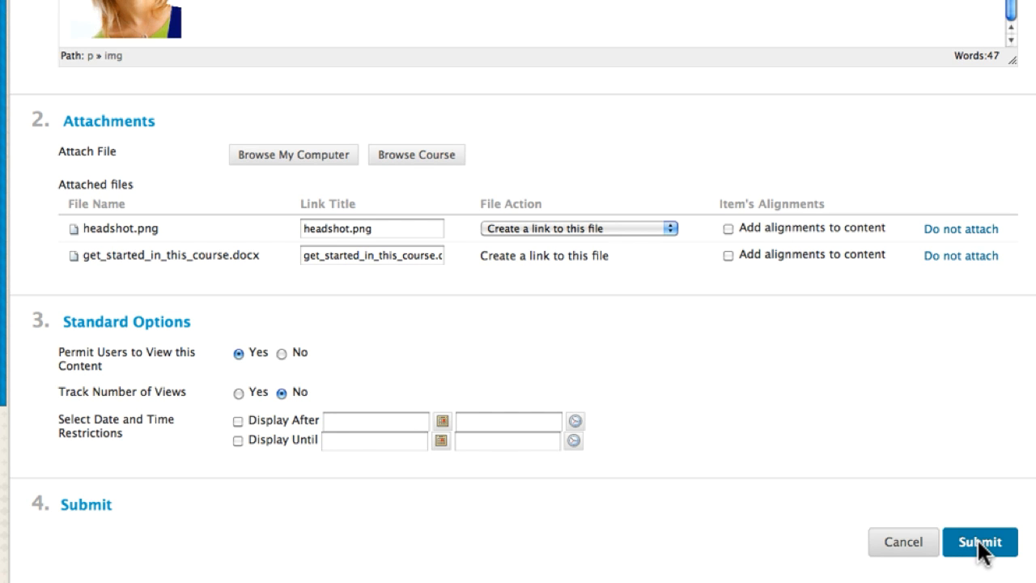
Submit the form to create the Meet Your Instructor item
click(978, 543)
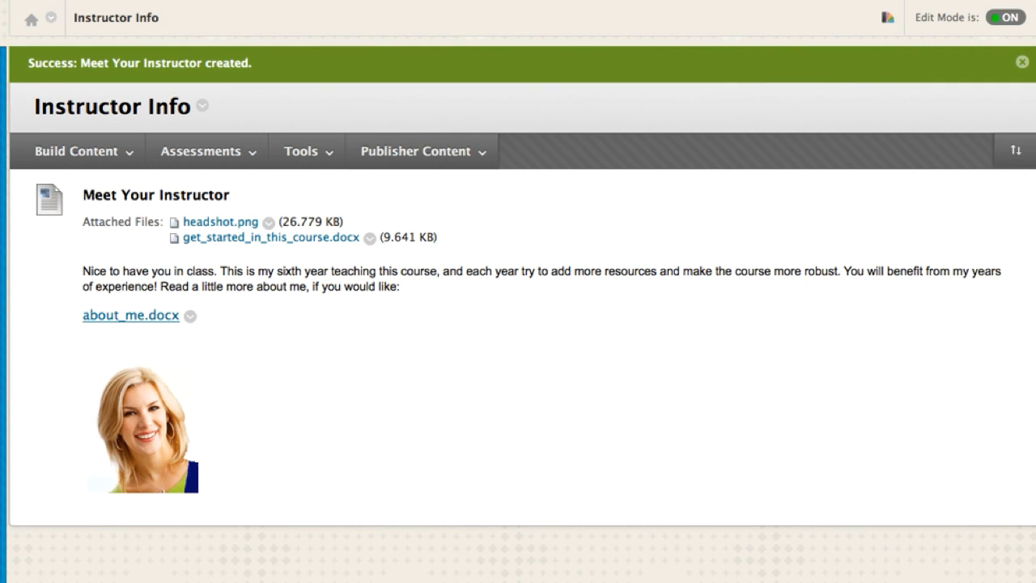
mouse_move(986, 553)
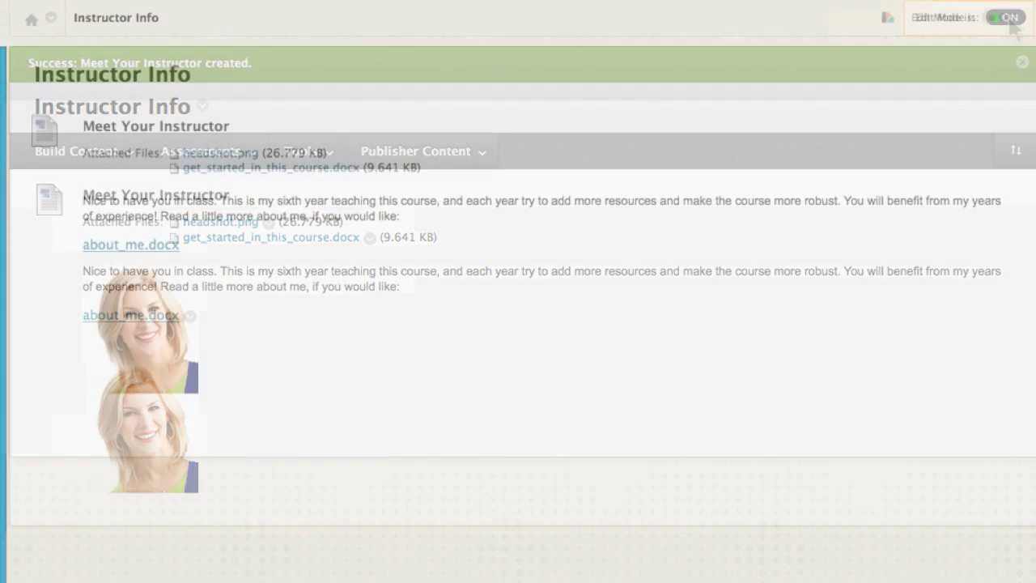
Switch Edit Mode off to view Instructor Info as students see it
click(1011, 16)
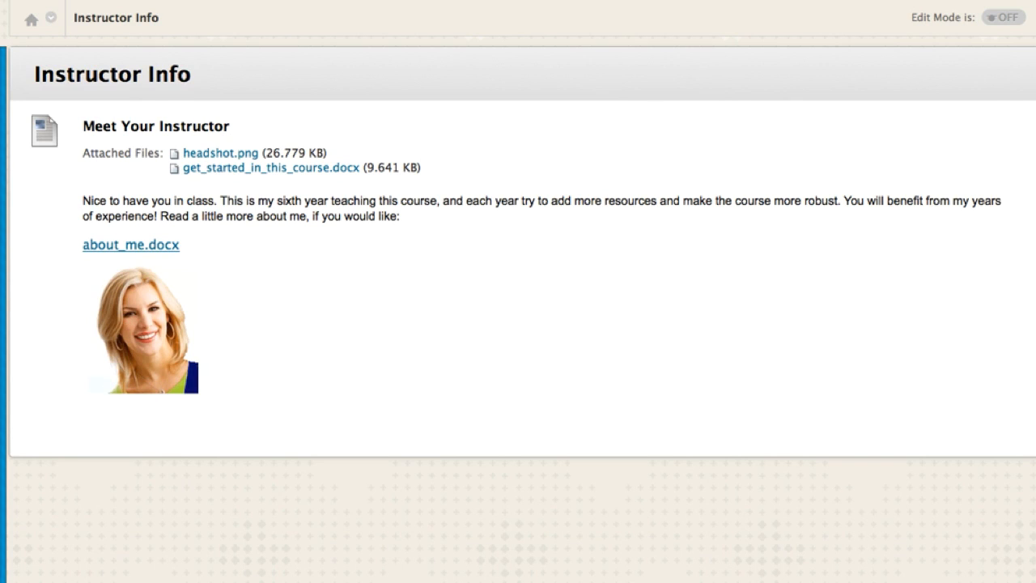